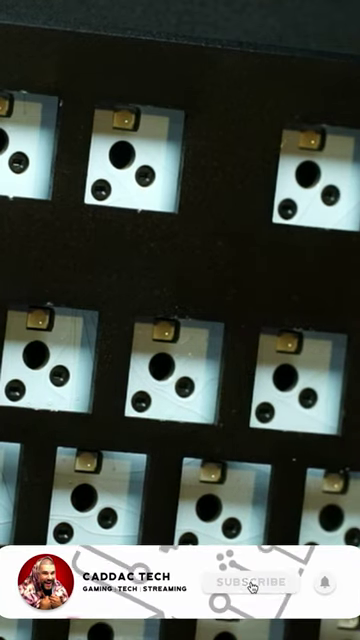
pyautogui.click(251, 583)
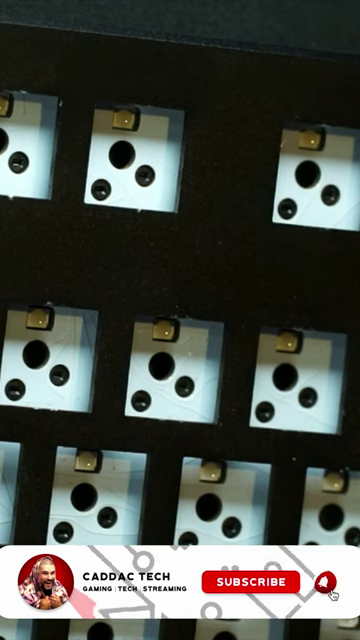